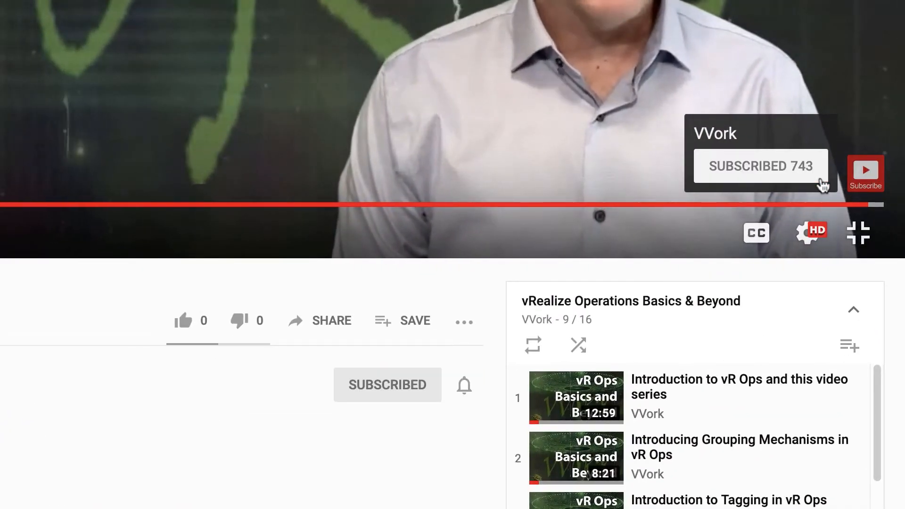
Bring up the actions list for the QA-With-Silver-Disk blueprint in Cloud Assembly
click(464, 385)
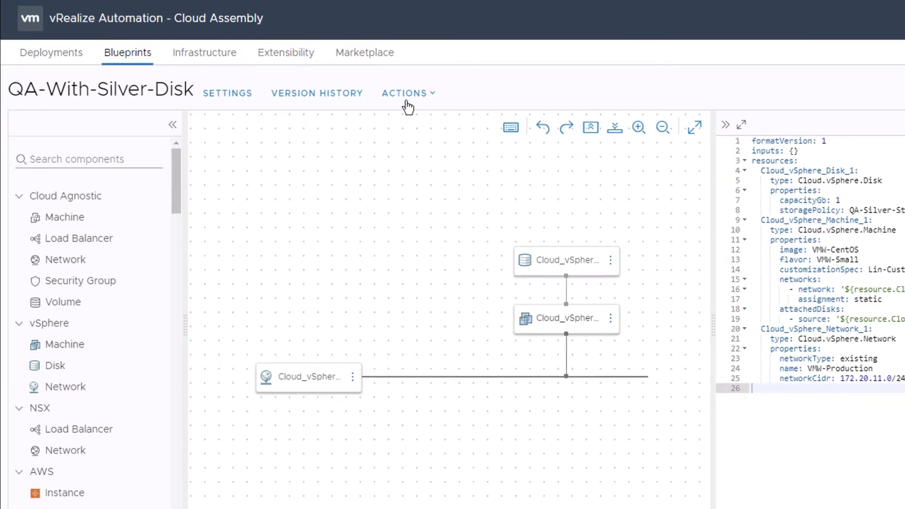
click(408, 93)
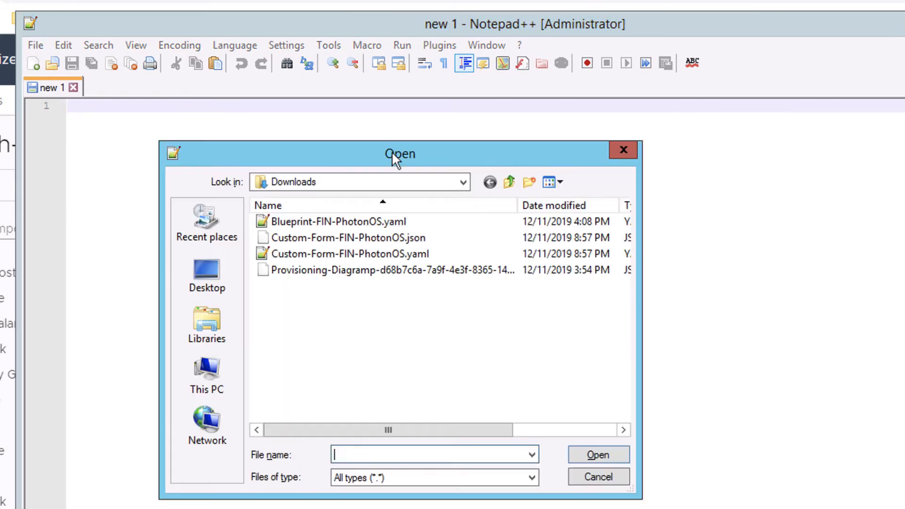
Load Blueprint-FIN-PhotonOS.yaml from the Downloads folder into the editor
click(331, 221)
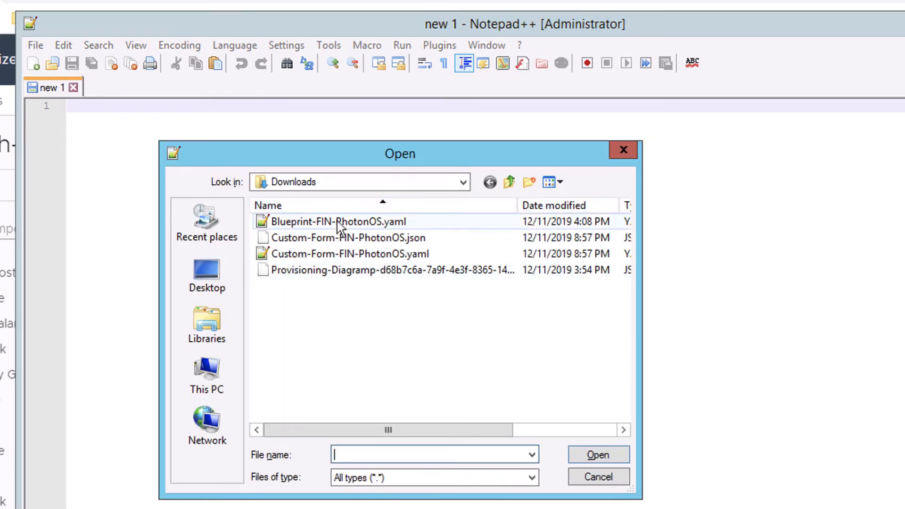
click(333, 222)
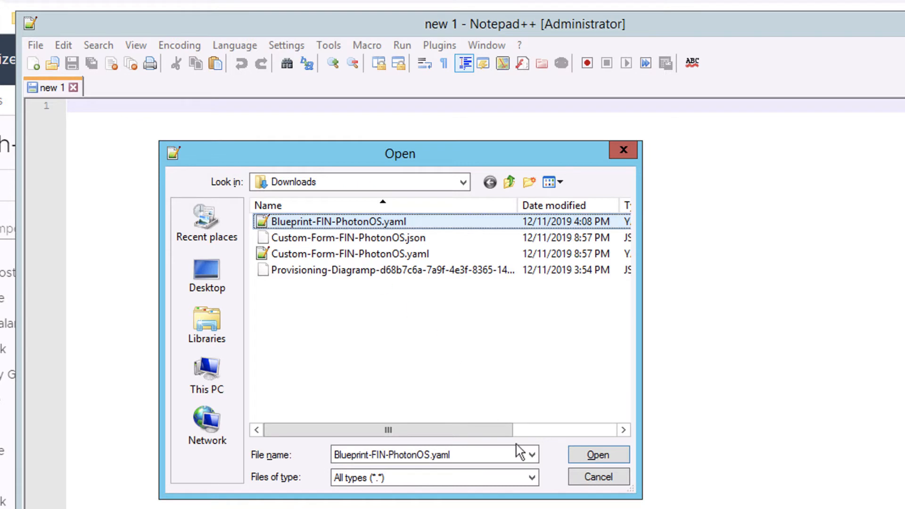
click(597, 454)
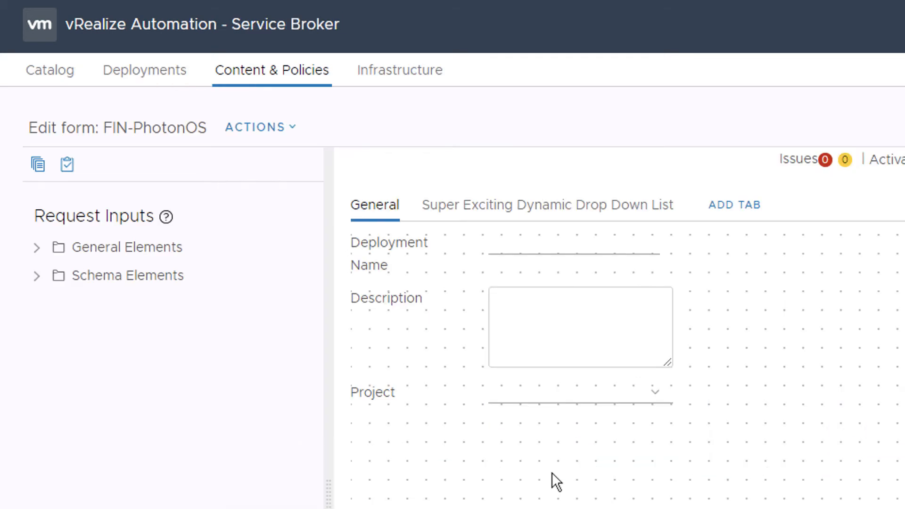
mouse_move(480, 446)
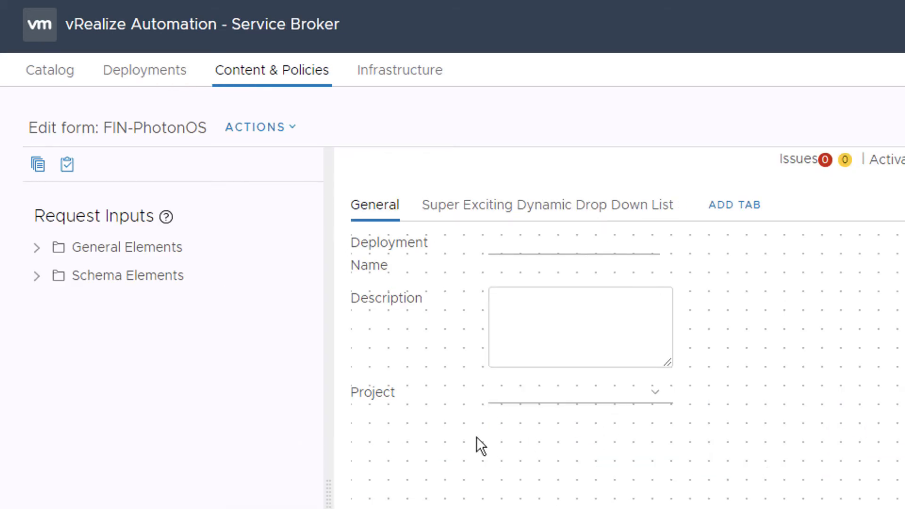
mouse_move(271, 133)
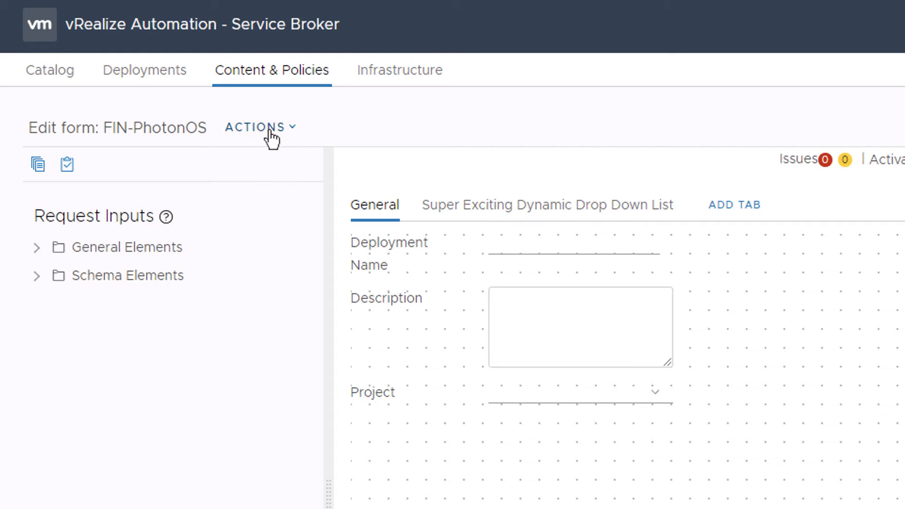
Export the FIN-PhotonOS form as YAML and bring up the file-open window in Notepad++
click(258, 127)
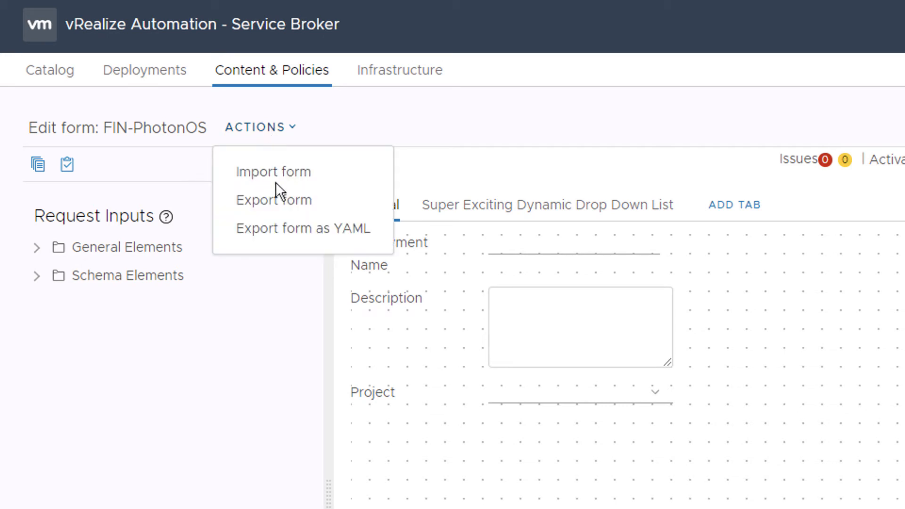
mouse_move(296, 228)
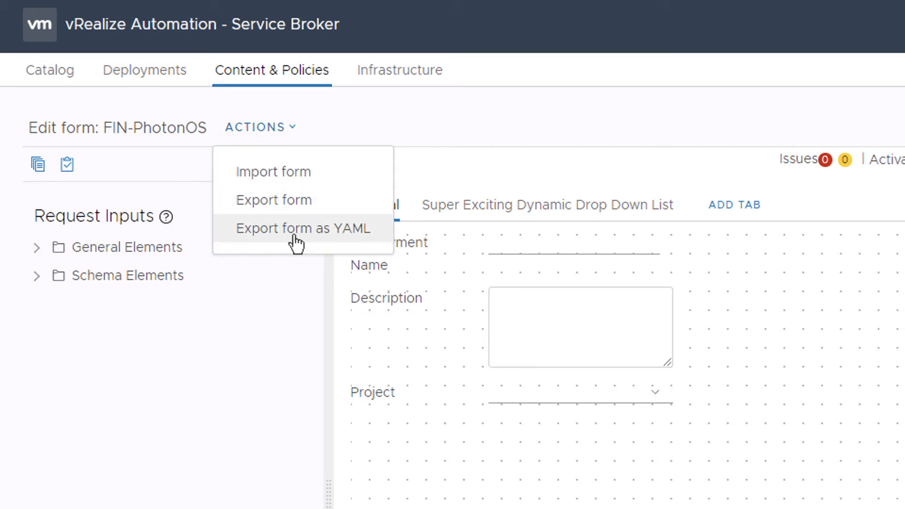
click(303, 228)
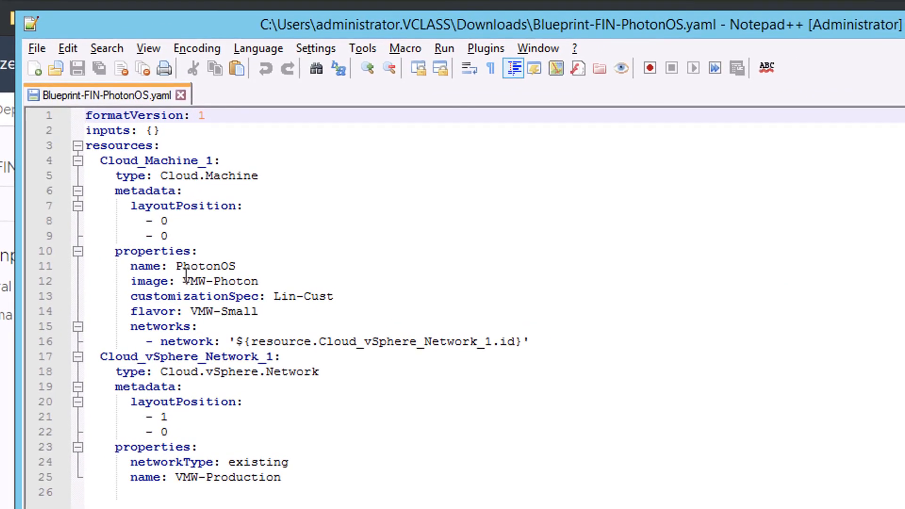
click(37, 48)
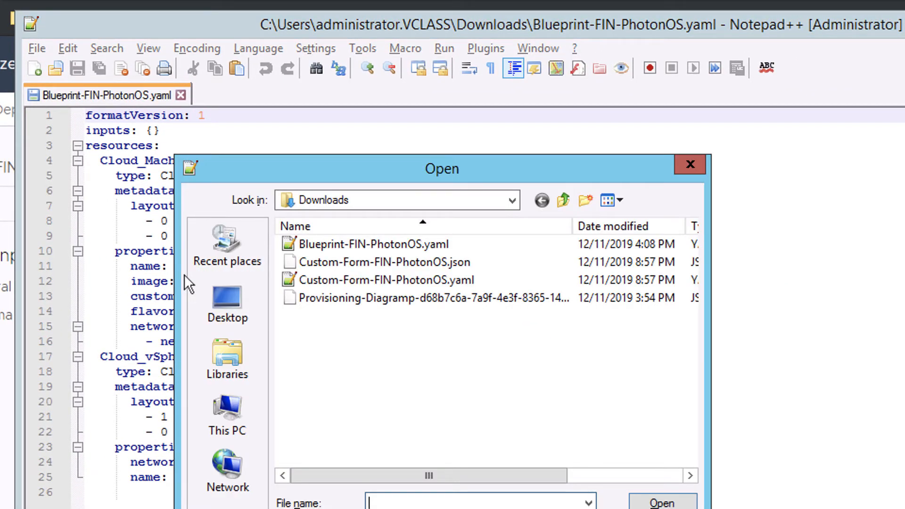
mouse_move(331, 328)
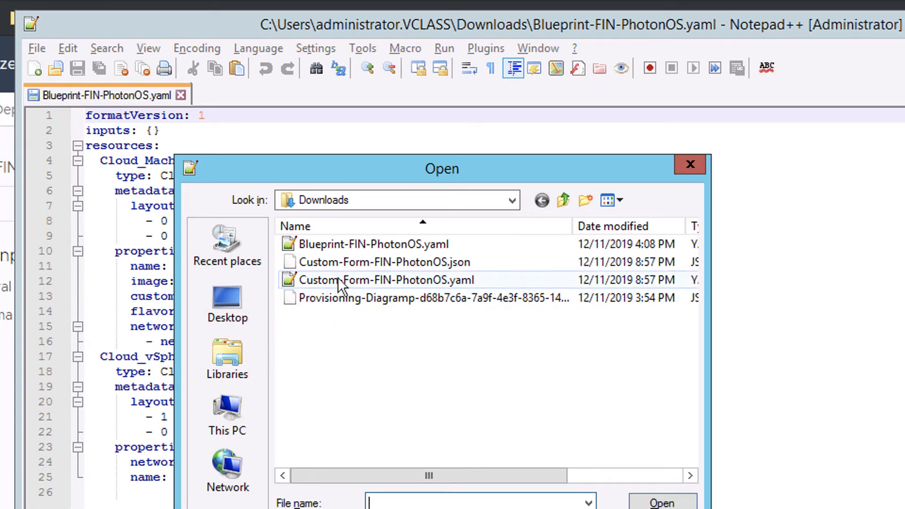
Load Custom-Form-FIN-PhotonOS.yaml from Downloads into a new editor tab
double_click(385, 280)
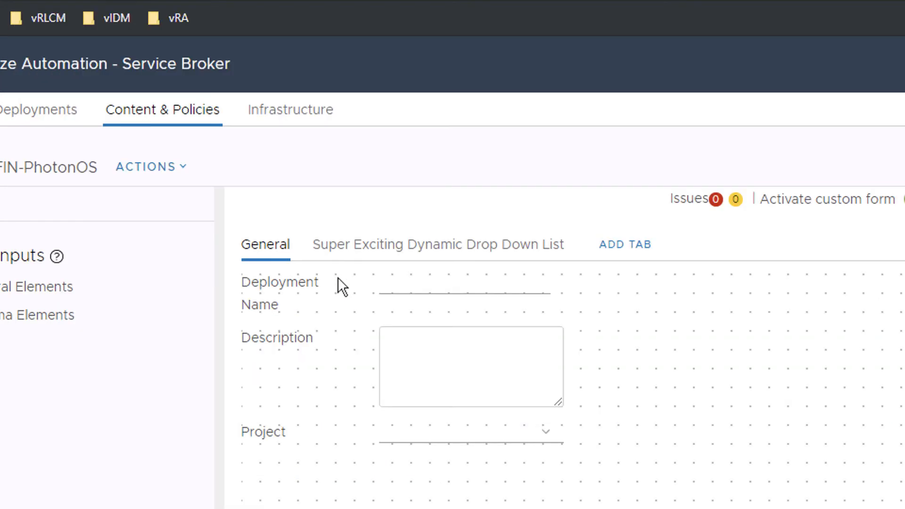
mouse_move(177, 235)
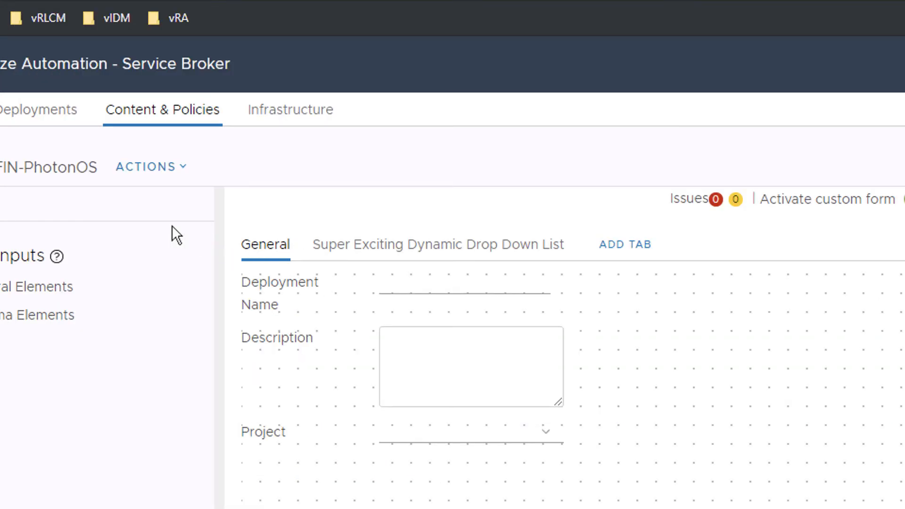
mouse_move(163, 172)
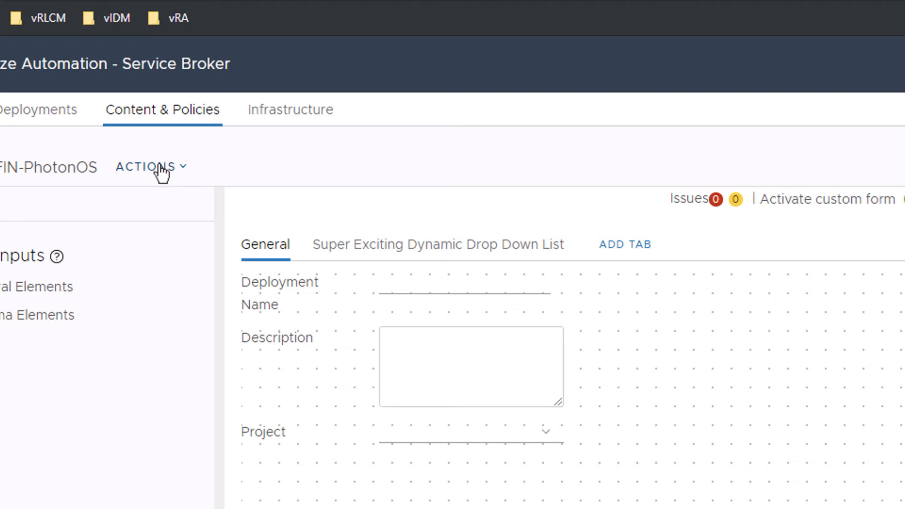
Show the FIN-PhotonOS form's import and export actions in Service Broker
click(147, 166)
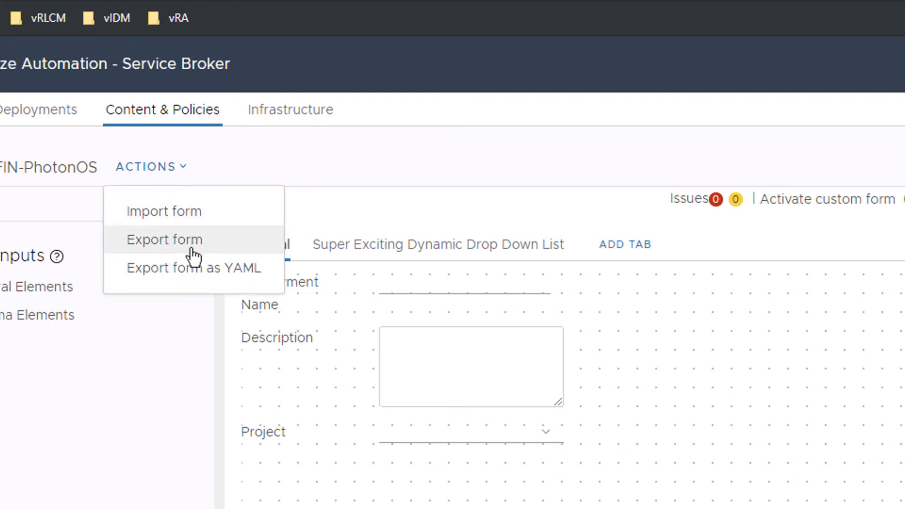
mouse_move(214, 249)
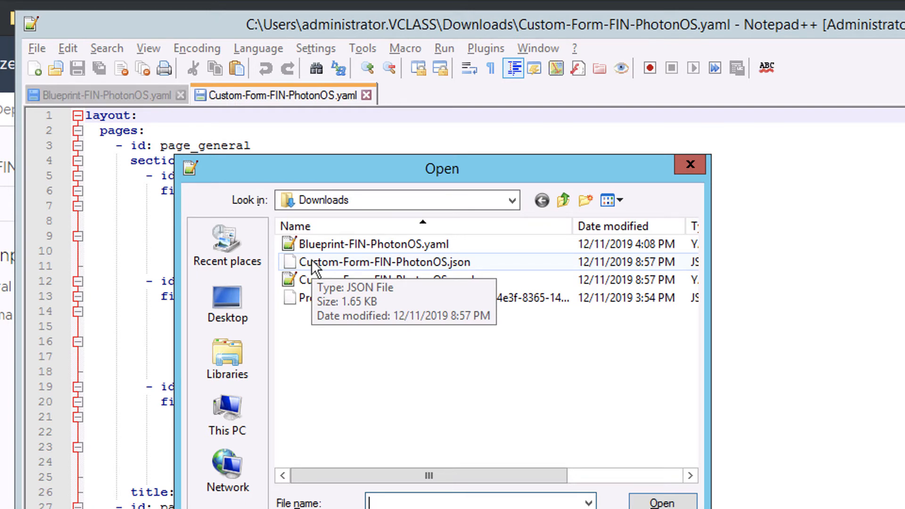
Load Custom-Form-FIN-PhotonOS.json, shown as single-line JSON, into a third tab
double_click(382, 261)
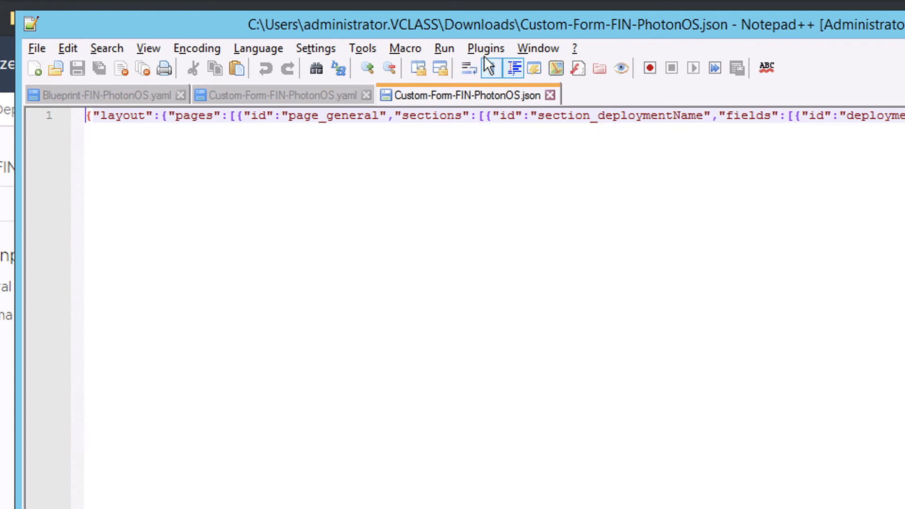
Find 'jstool' in Plugins Admin, install JSTool and agree to restart Notepad++
click(486, 48)
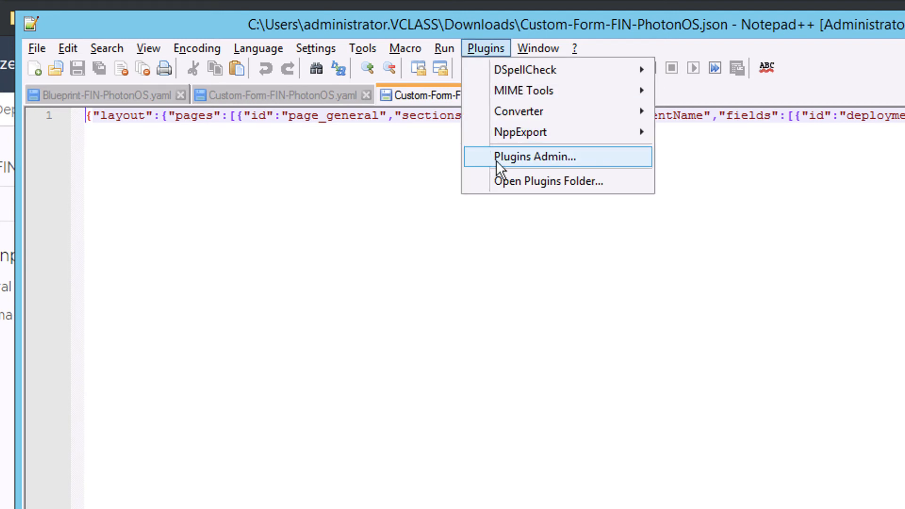
click(534, 157)
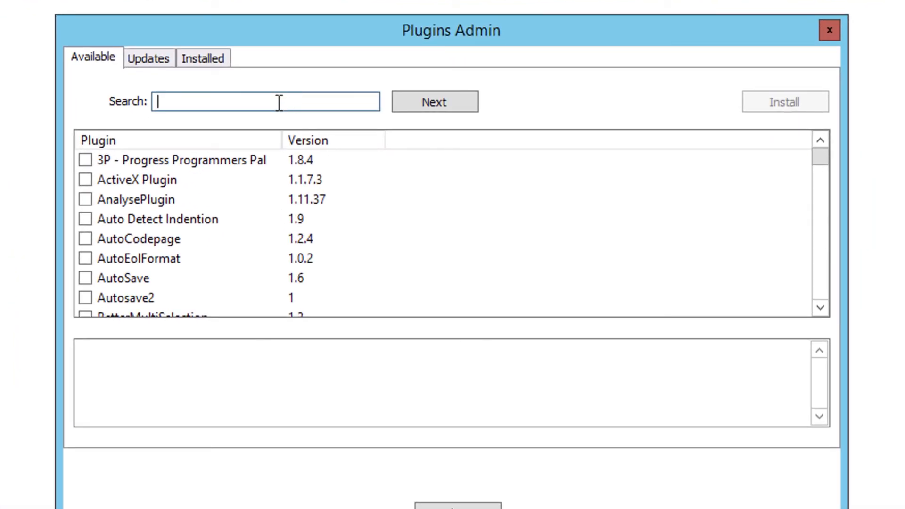
text(js)
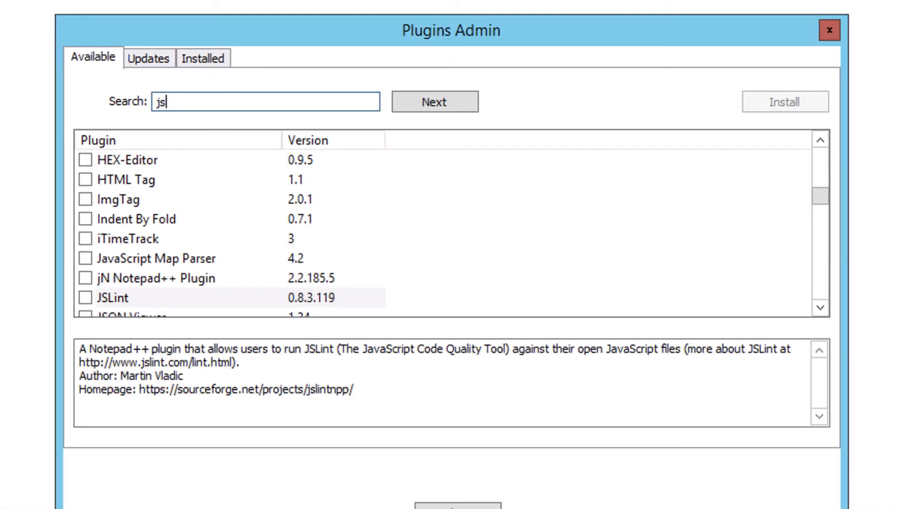
text(tool)
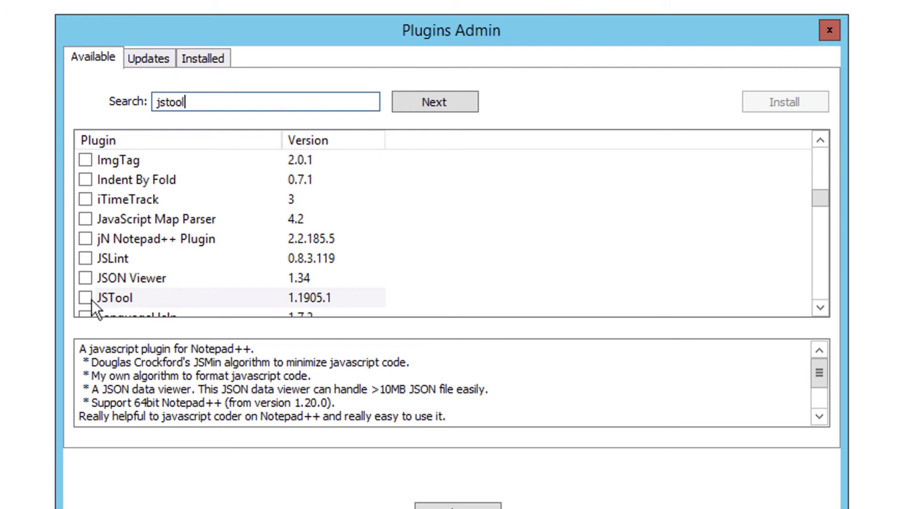
click(85, 299)
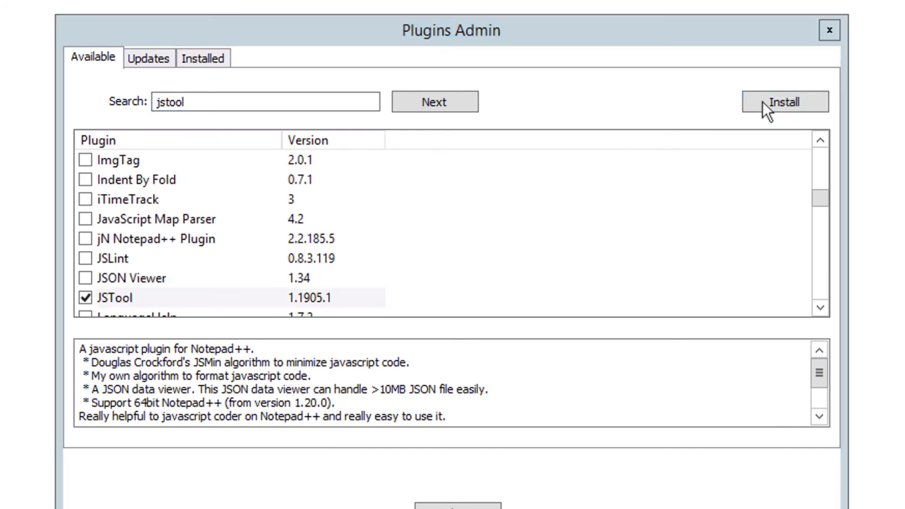
click(783, 101)
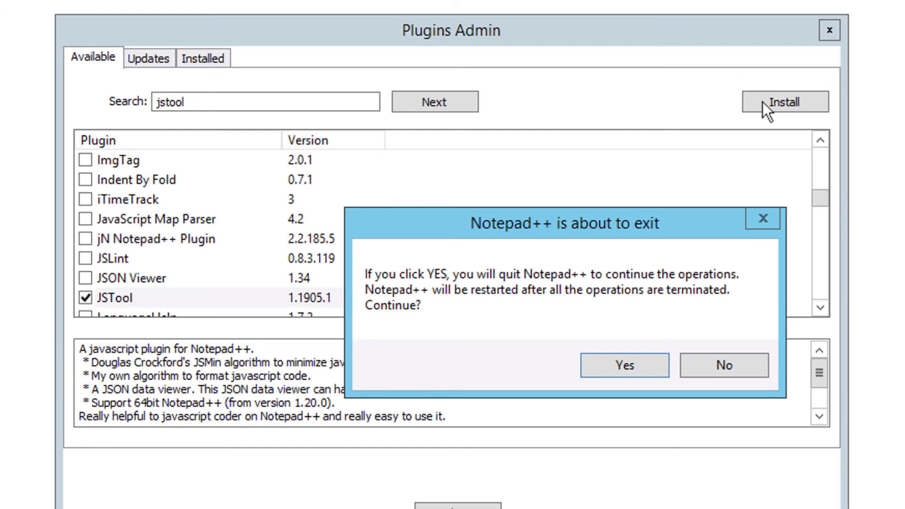
mouse_move(624, 365)
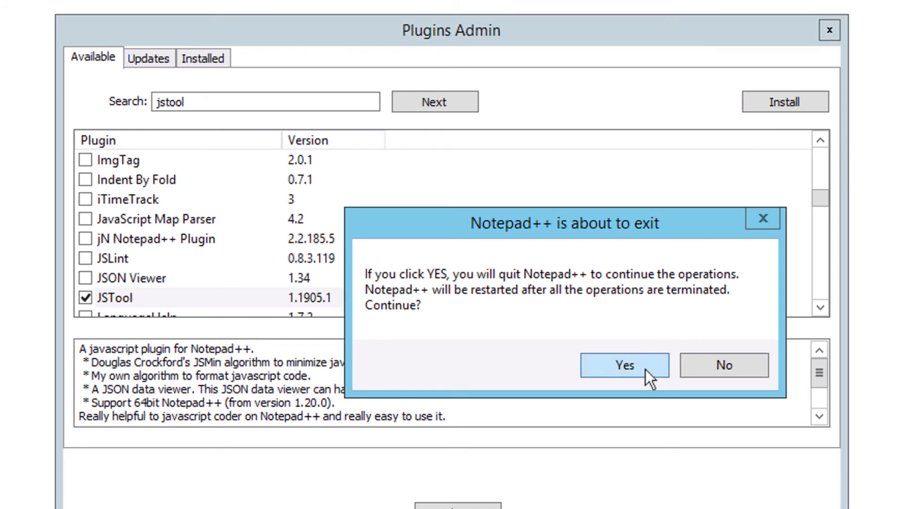
click(624, 365)
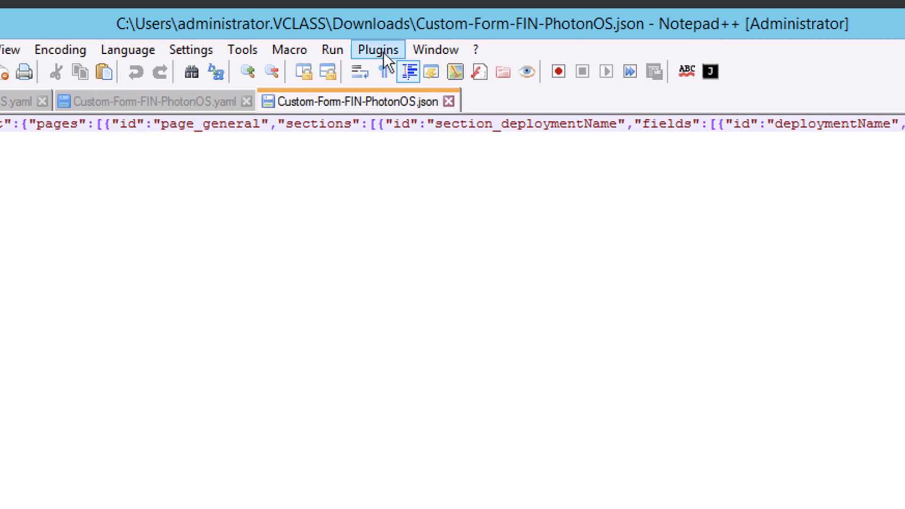
Run JSTool's JSFormat to pretty-print Custom-Form-FIN-PhotonOS.json into indented lines
click(377, 50)
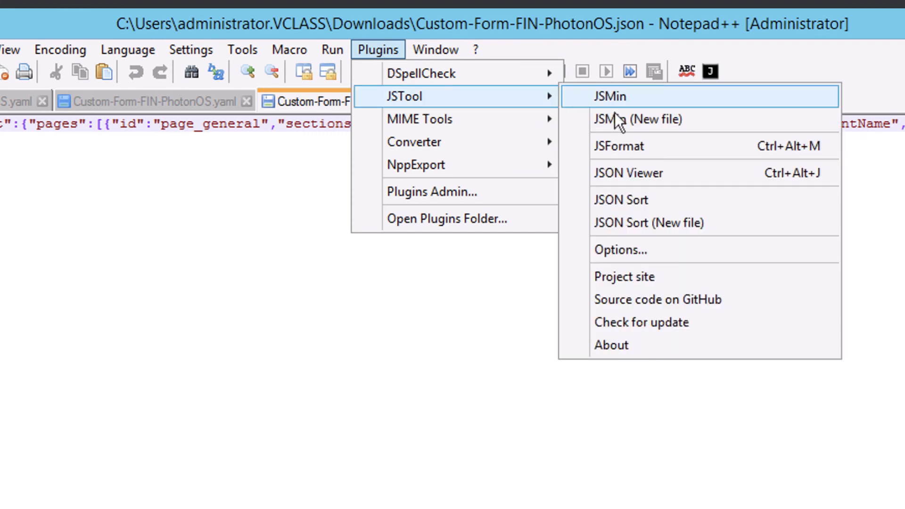
mouse_move(622, 160)
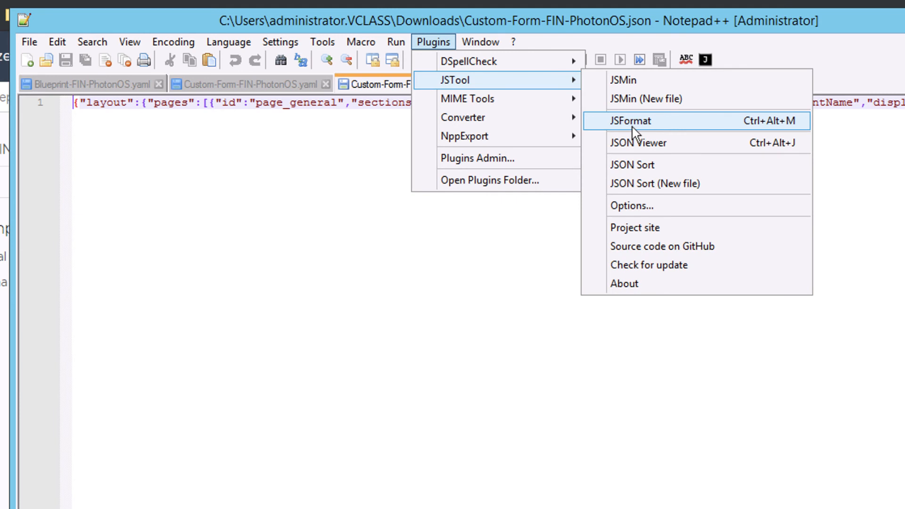
click(629, 121)
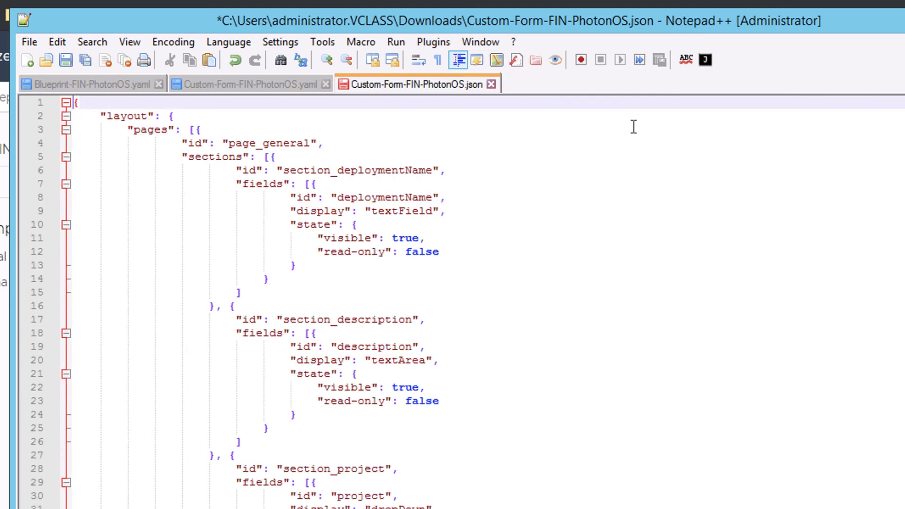